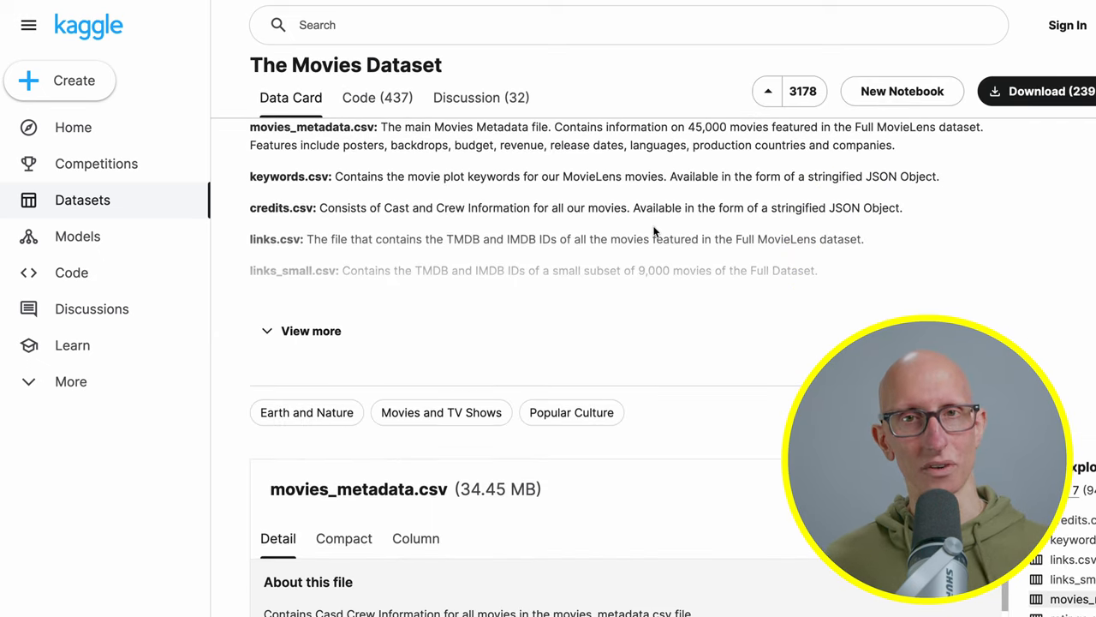
{"action": "scroll", "scroll_direction": "down", "scroll_amount": 3}
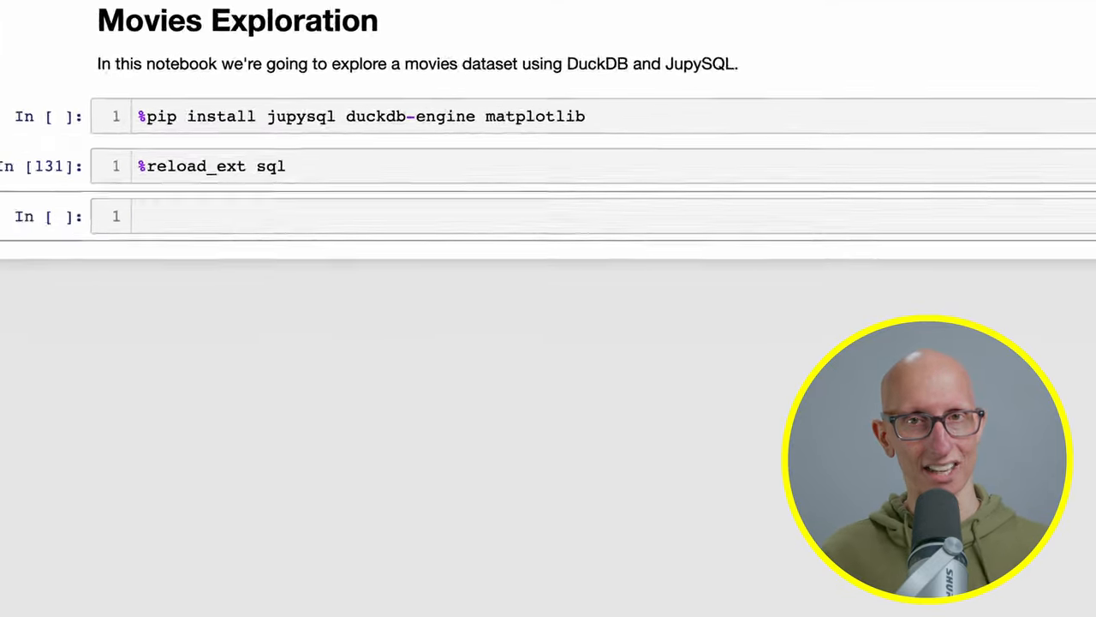
{"action": "type", "text": "%sql duckdb:///movi"}
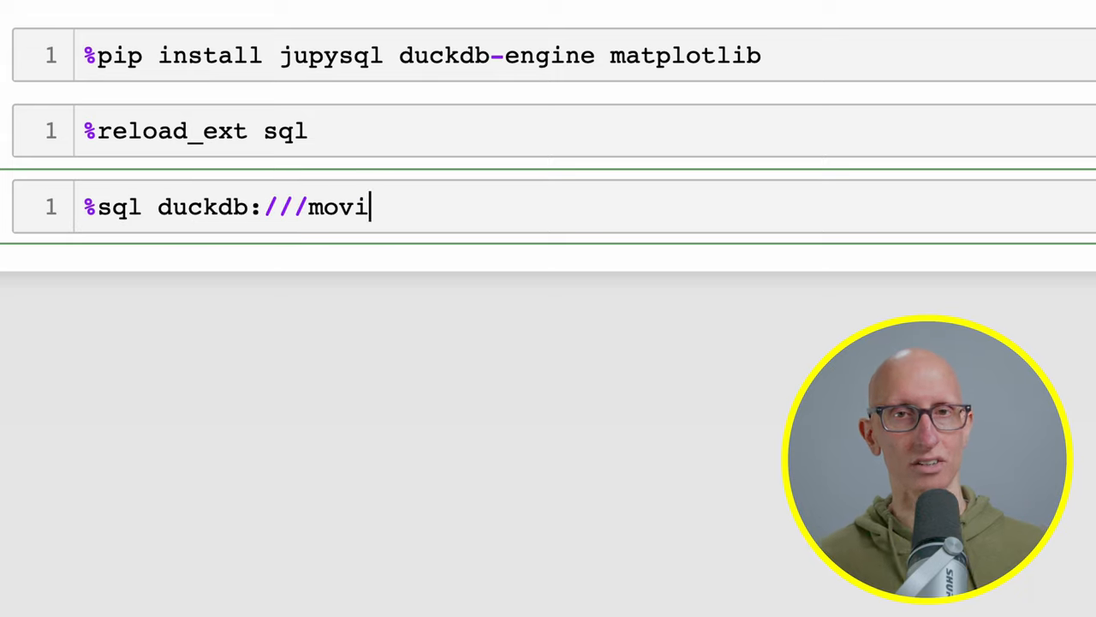
{"action": "type", "text": "es.duck.db"}
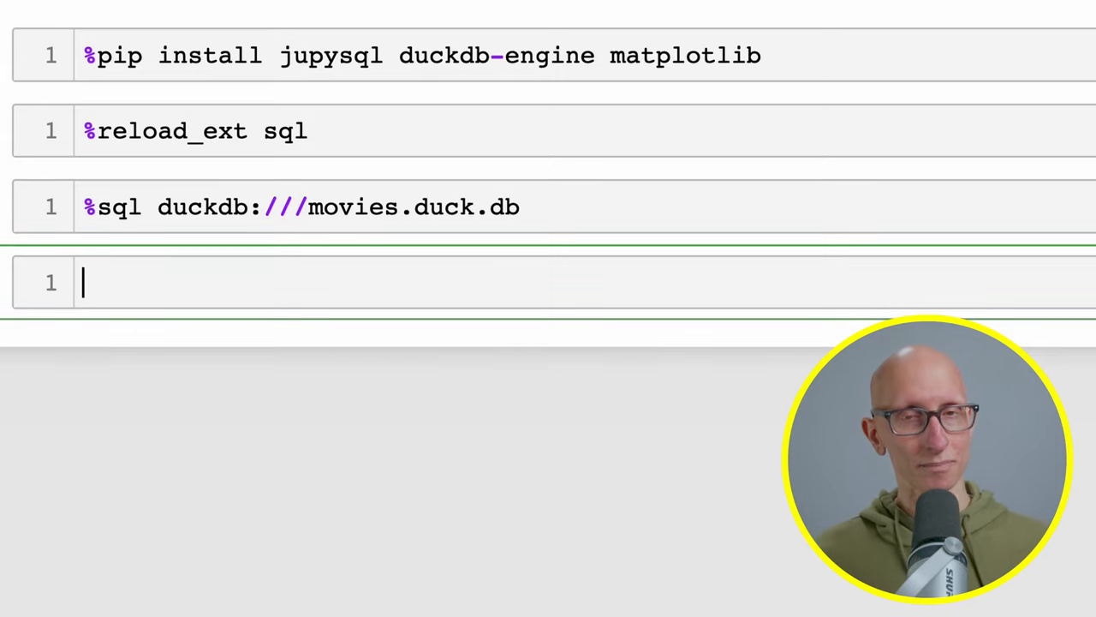
{"action": "type", "text": "%sql"}
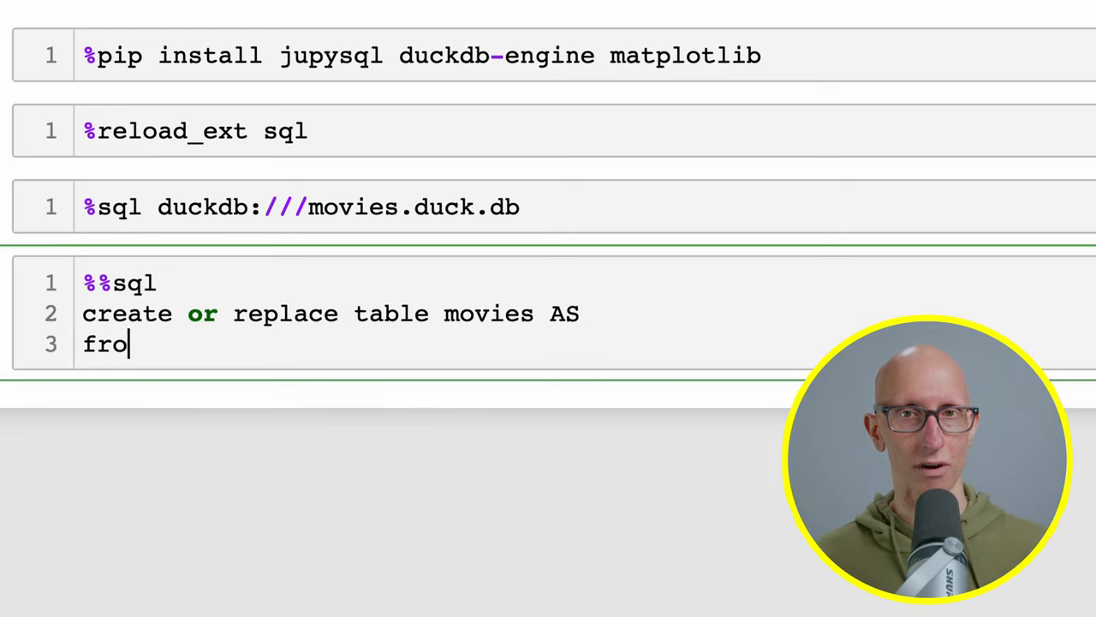
{"action": "type", "text": "m read_csv_auto('data/movies_metadata.csv', ignore_errors=1);"}
{"action": "type", "text": "%%sql"}
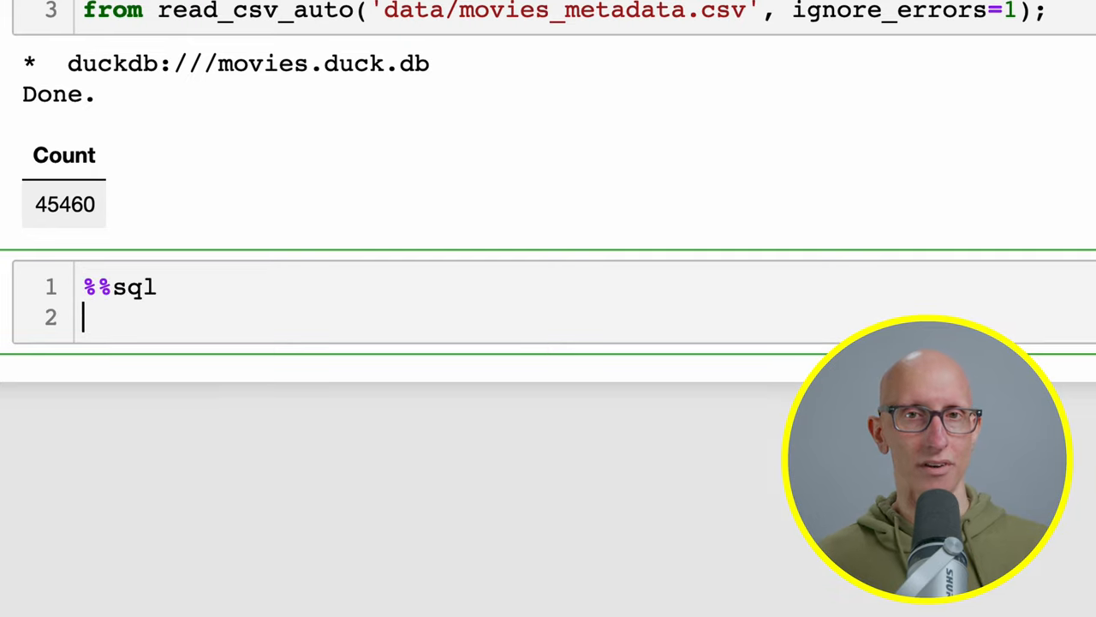
{"action": "type", "text": "create or replace table ratings as"}
{"action": "type", "text": "%sql"}
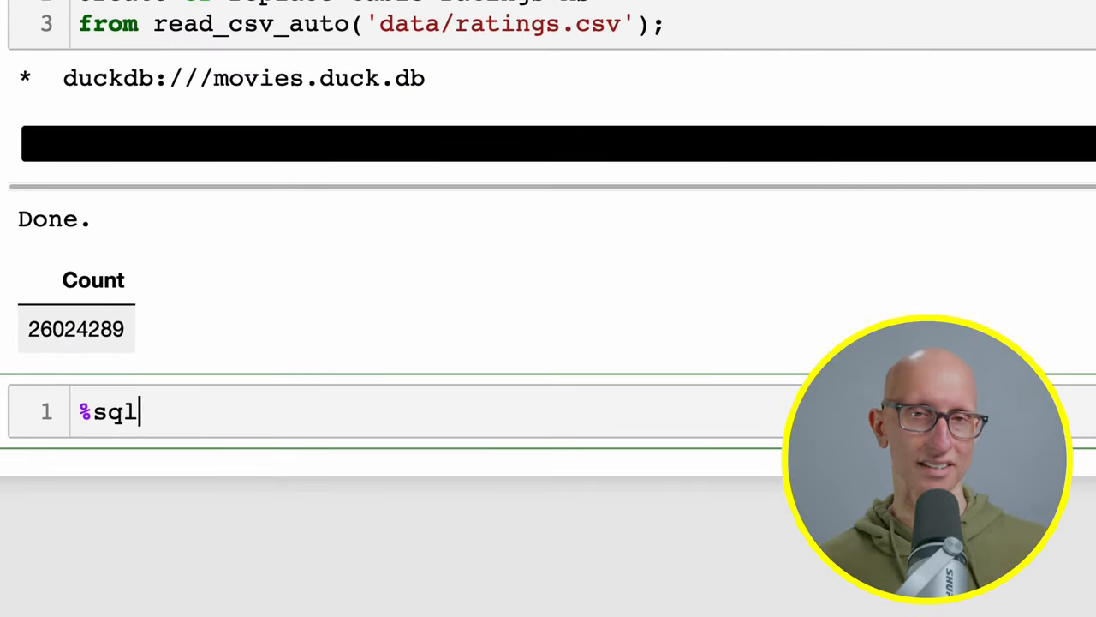
{"action": "type", "text": "cmd tables"}
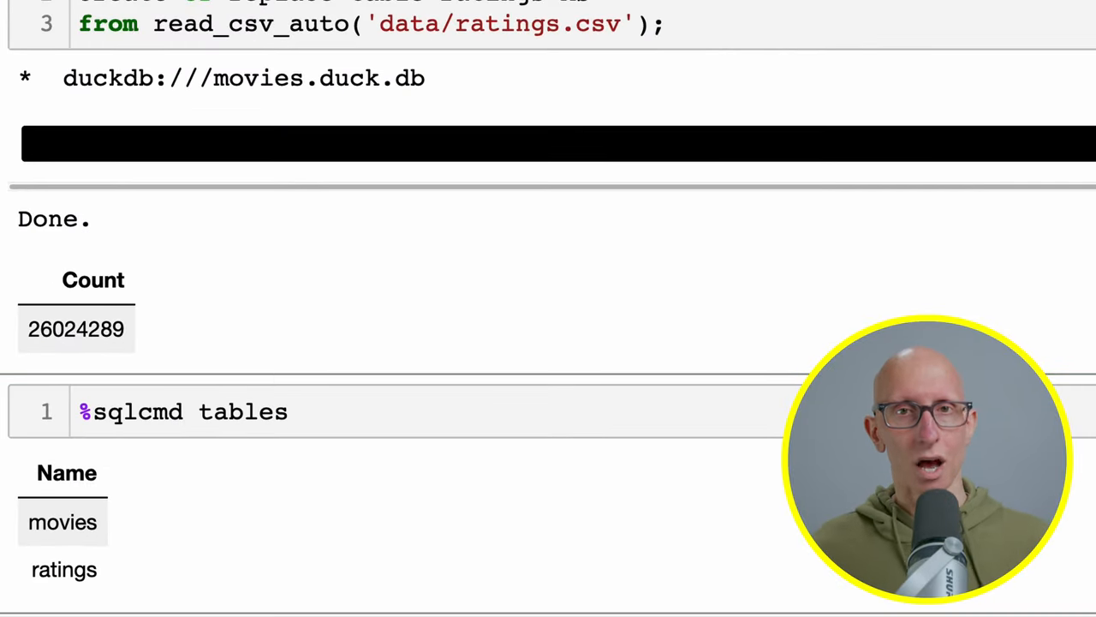
{"action": "scroll", "scroll_direction": "down", "scroll_amount": 3}
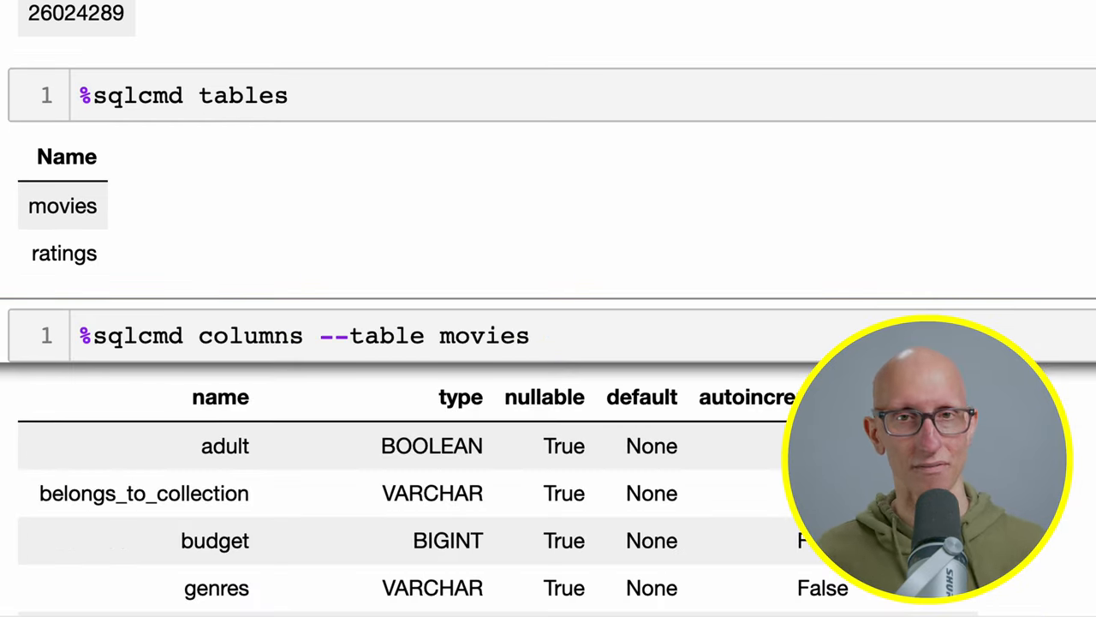
{"action": "scroll", "scroll_direction": "down", "scroll_amount": 3}
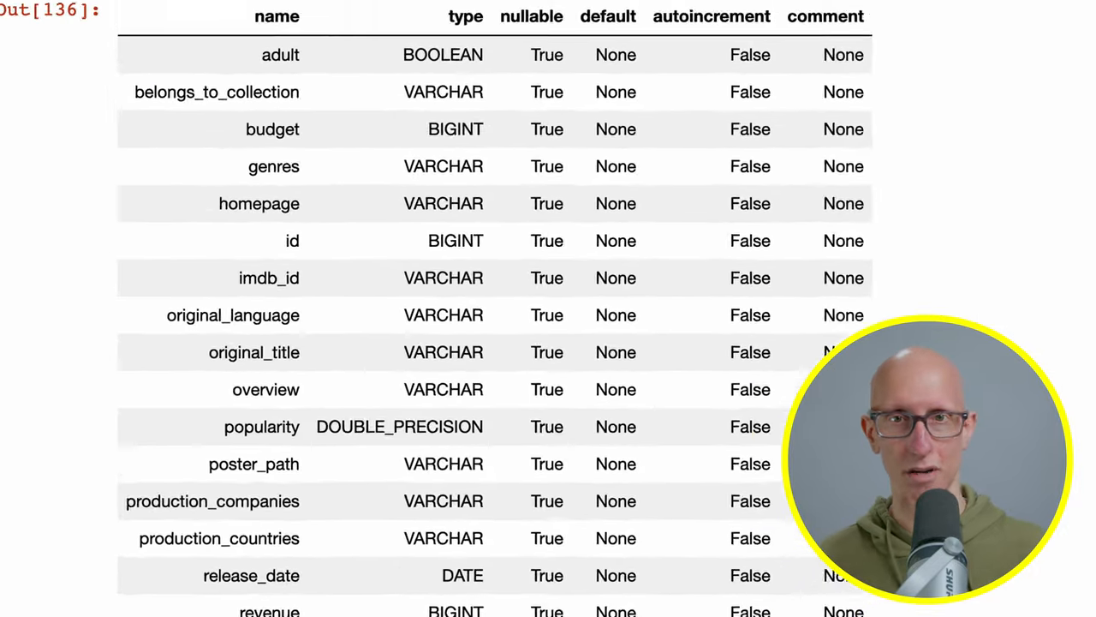
{"action": "scroll", "scroll_direction": "down", "scroll_amount": 3}
{"action": "type", "text": "%%sql"}
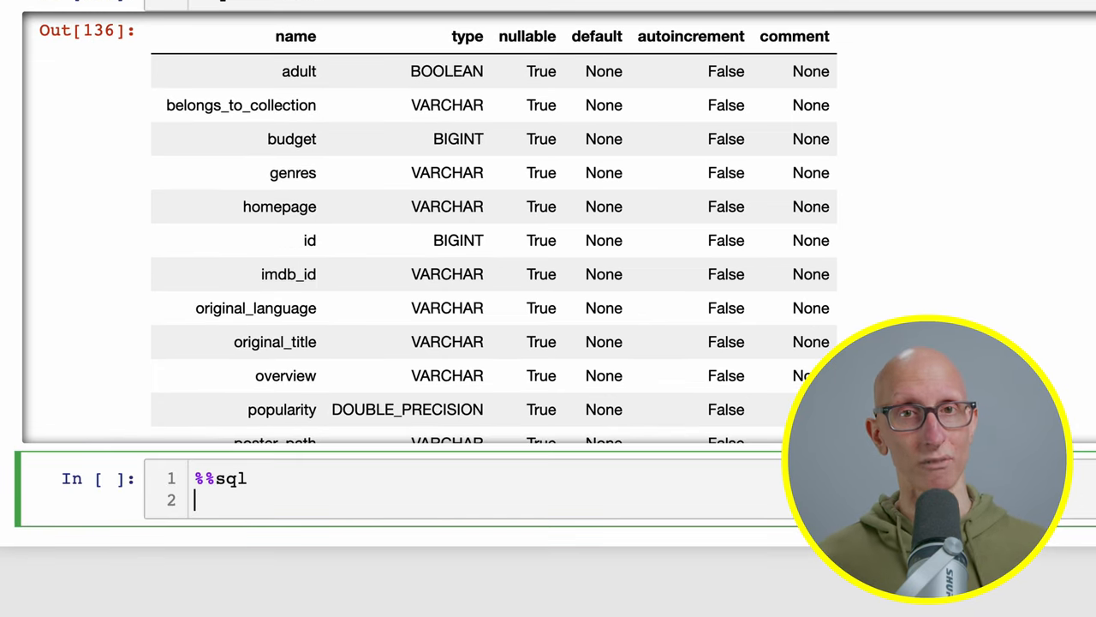
{"action": "type", "text": "SELECT title, revenue, rel"}
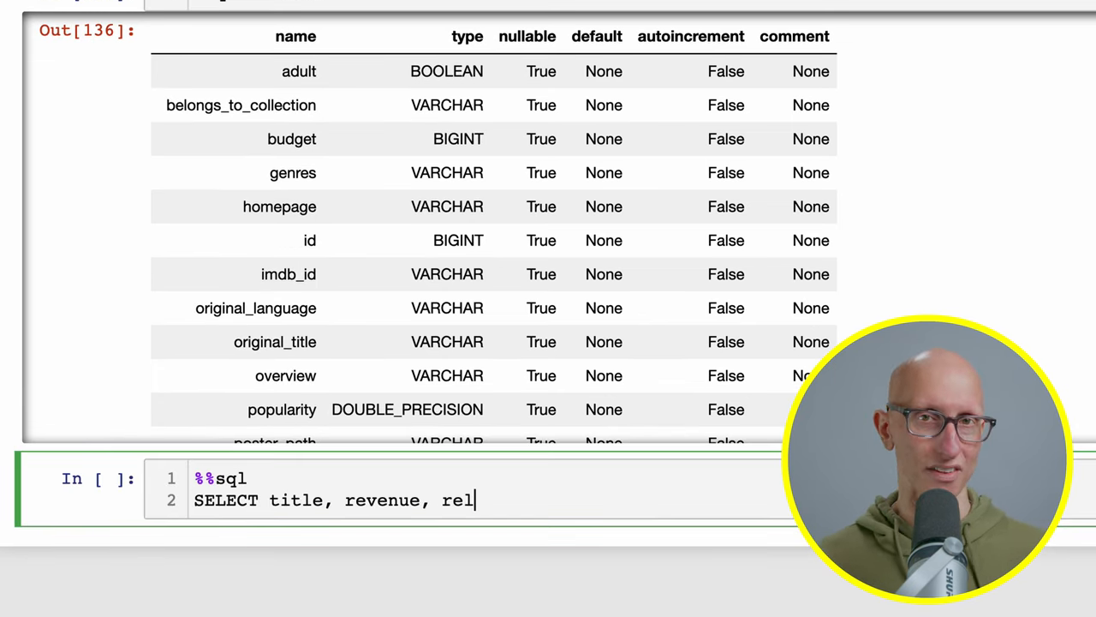
{"action": "type", "text": "ease_date"}
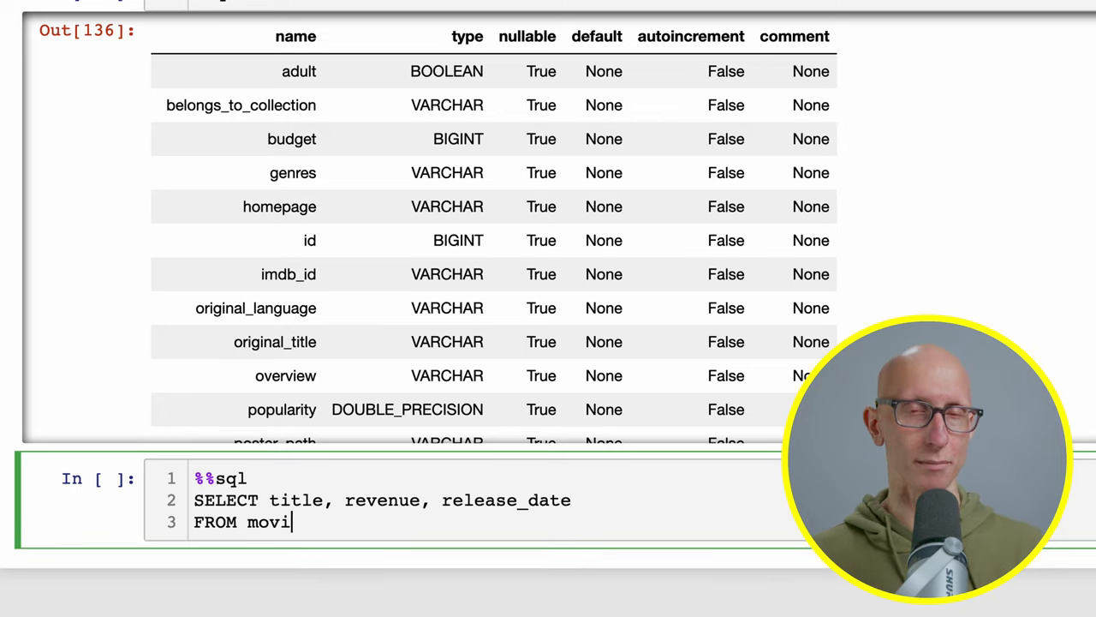
{"action": "type", "text": "es"}
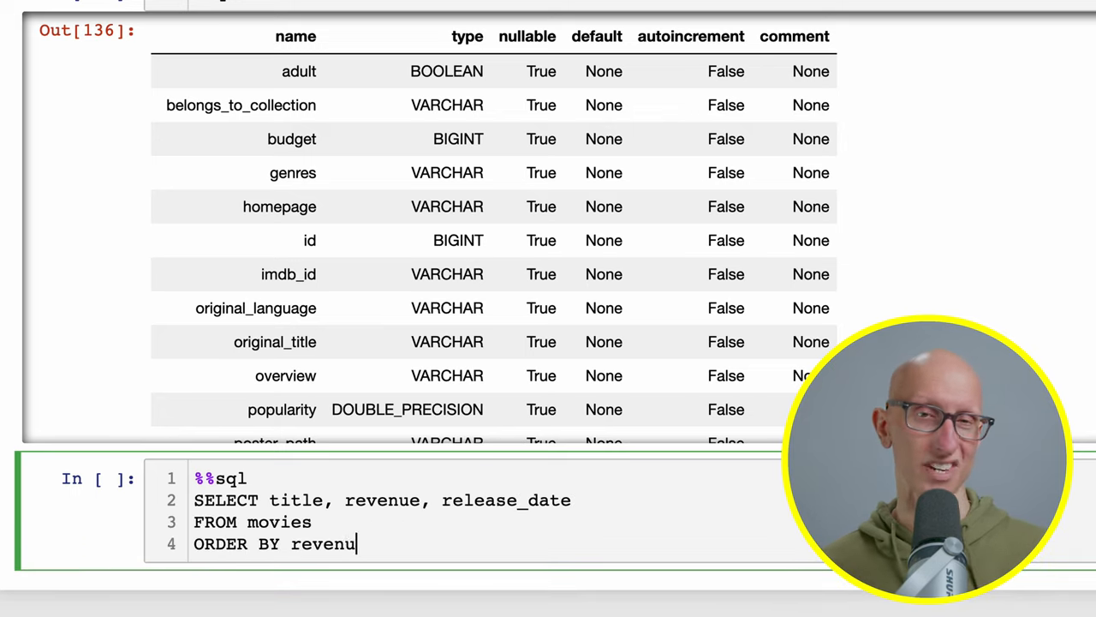
{"action": "type", "text": "e DESC"}
{"action": "type", "text": "LIMIT 10"}
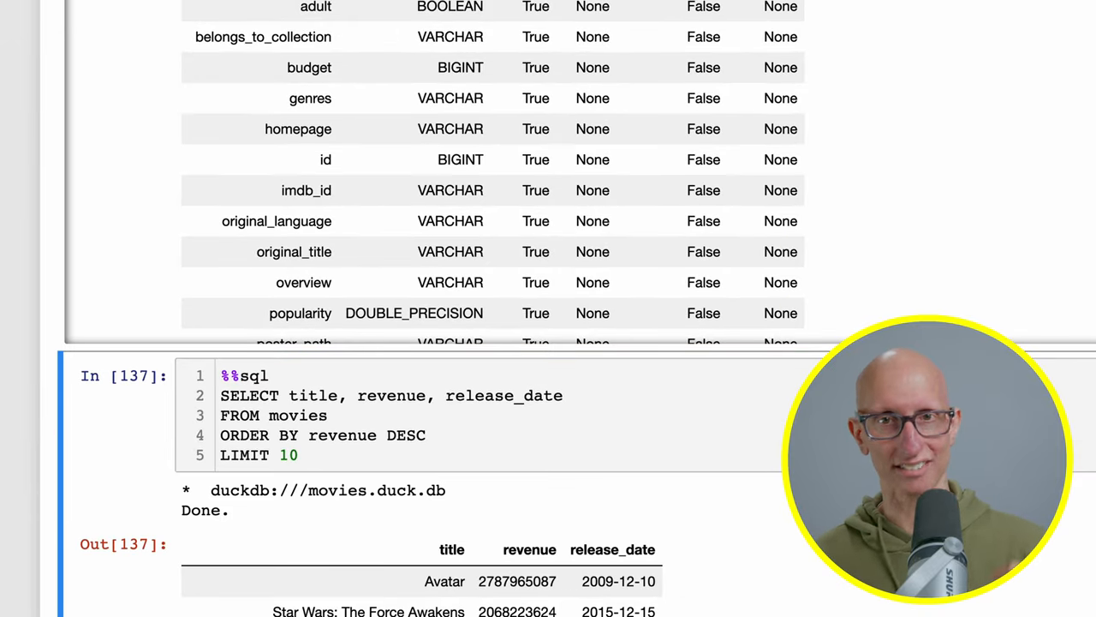
{"action": "scroll", "scroll_direction": "down", "scroll_amount": 3}
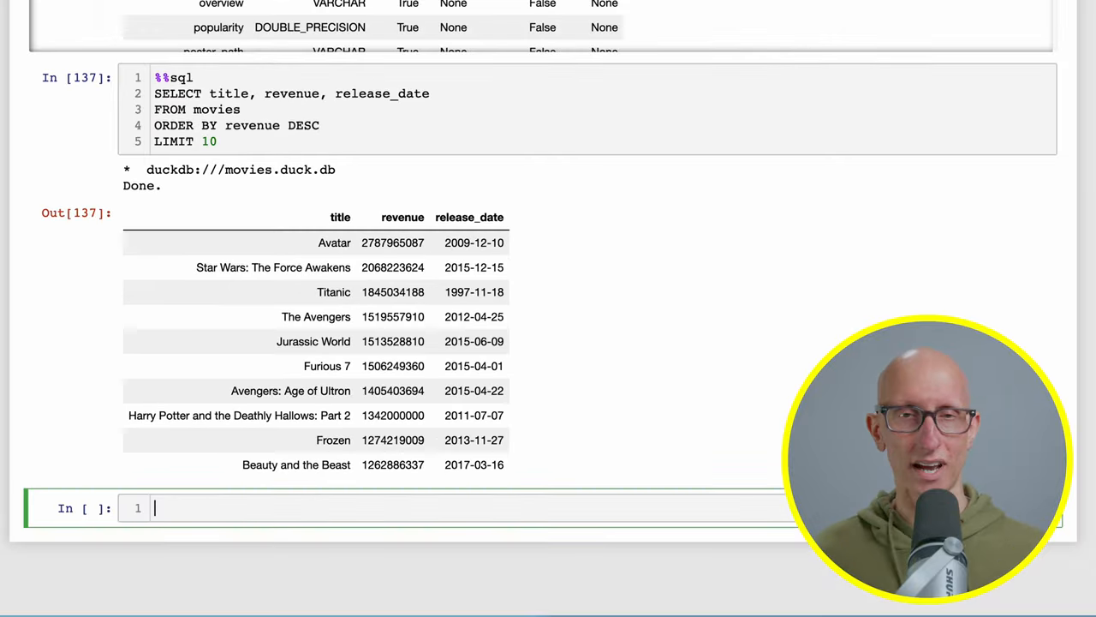
{"action": "type", "text": "cols = \"title, revenue,"}
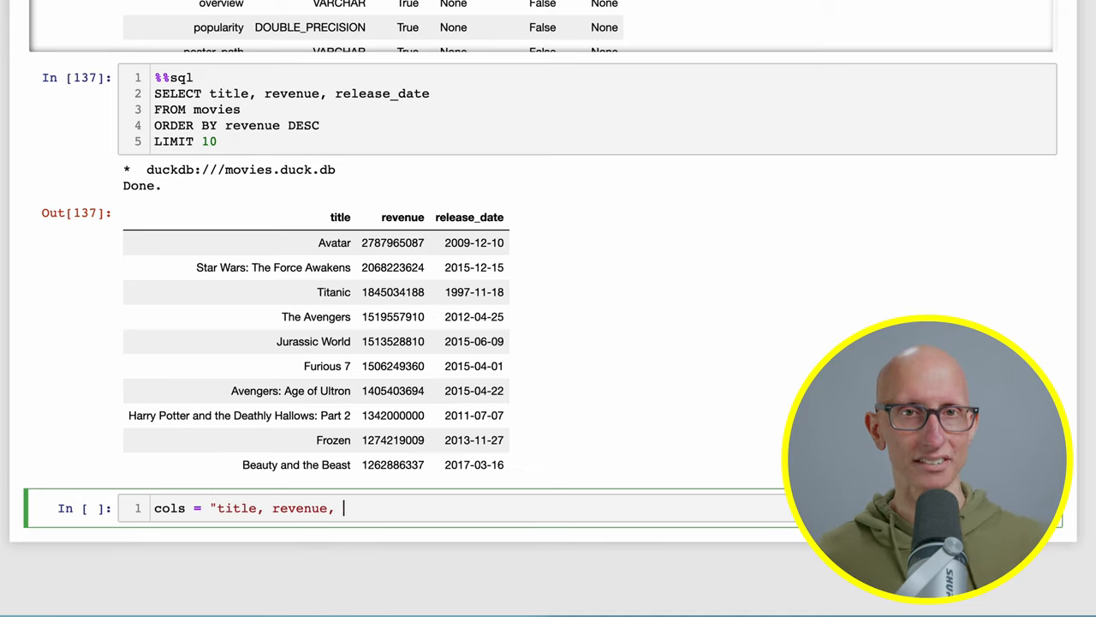
{"action": "type", "text": "release_date\""}
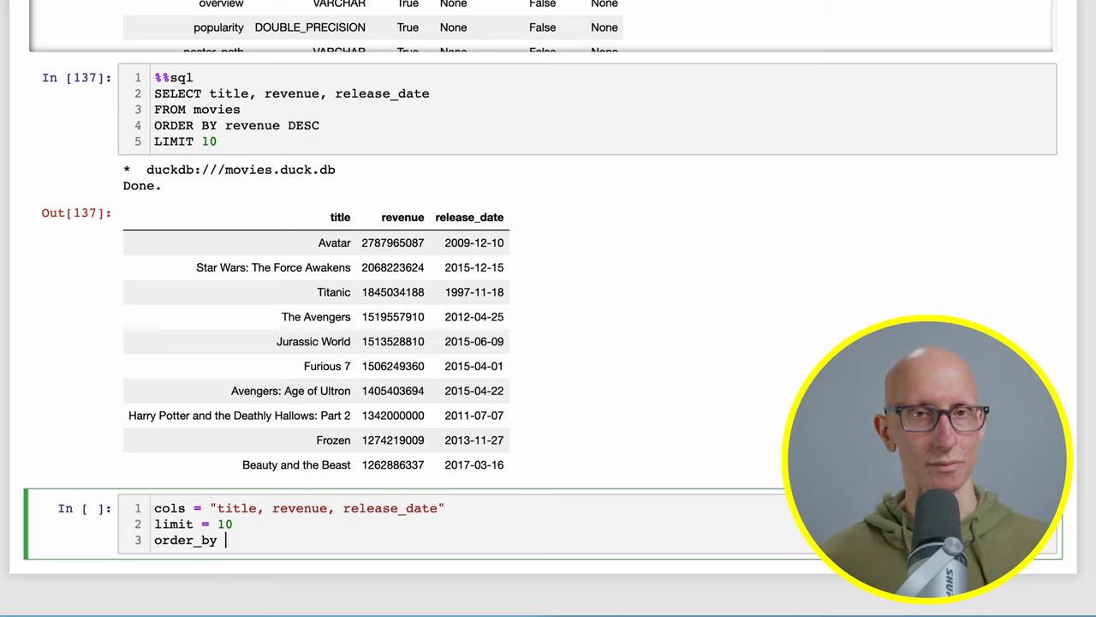
{"action": "type", "text": "\"revenue\""}
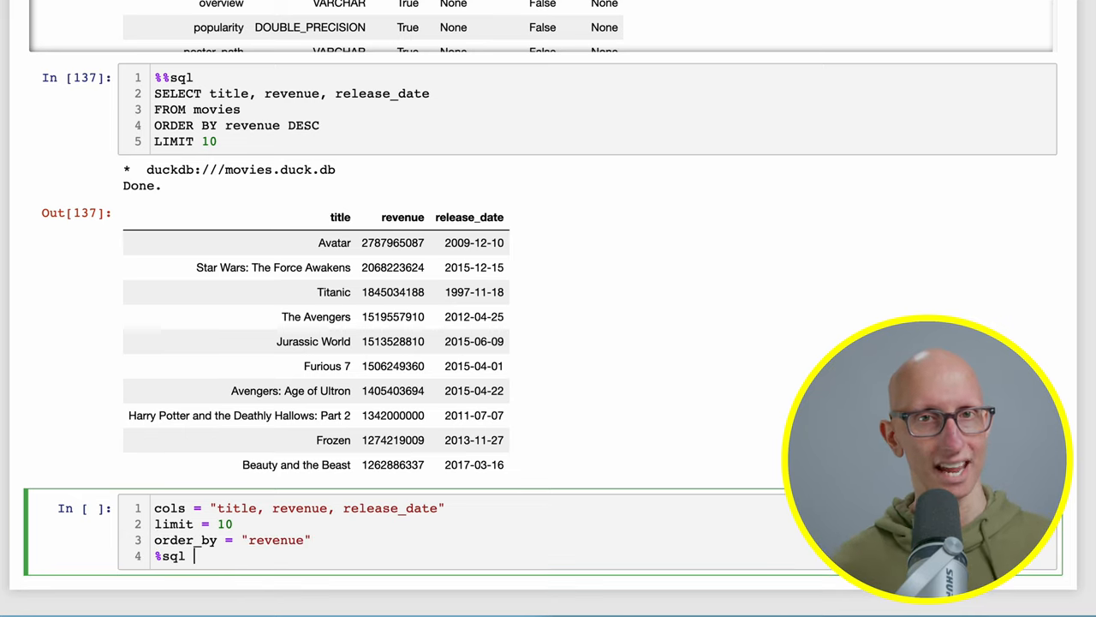
{"action": "type", "text": "SELECT {{cols}} FROM movies ORDER BY {{order_by}} DESC LIMIT {{limit"}
{"action": "type", "text": "revenue = 50_000_000"}
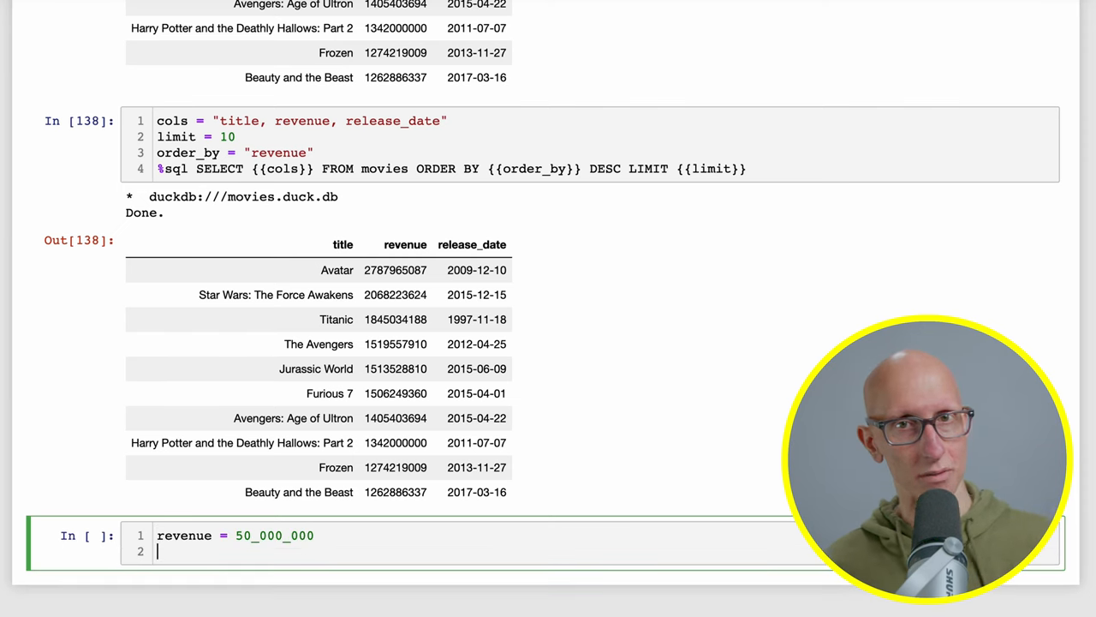
{"action": "type", "text": "%sql SELECT {{cols}} FROM movies"}
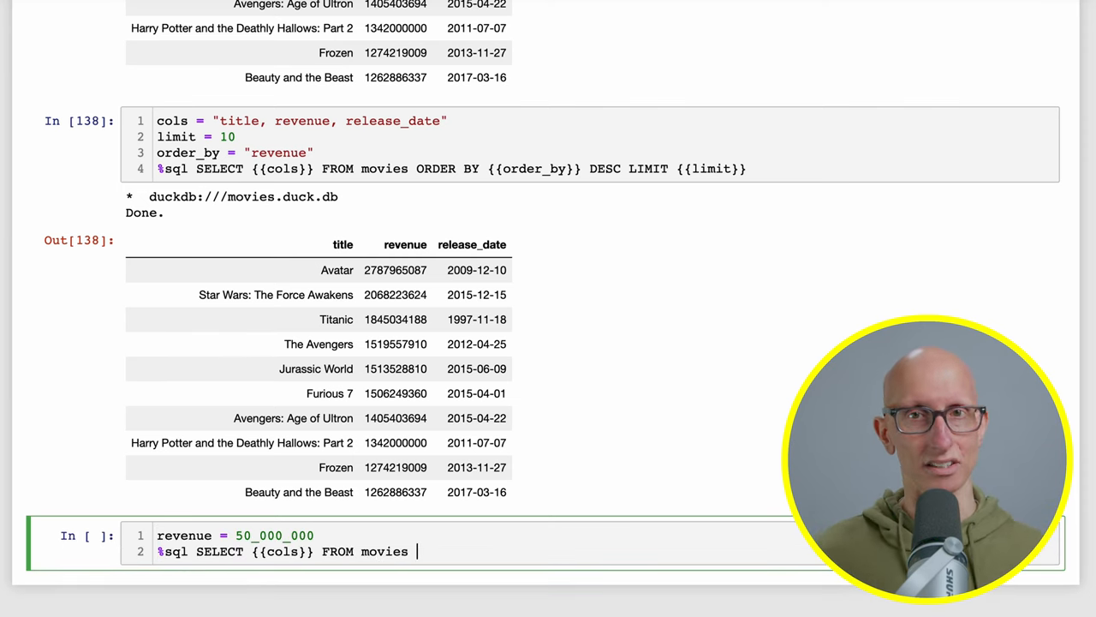
{"action": "type", "text": "WHERE revenue < {{revenue}} ORDER BY {{order_by}} DESC LIMIT {{limit"}
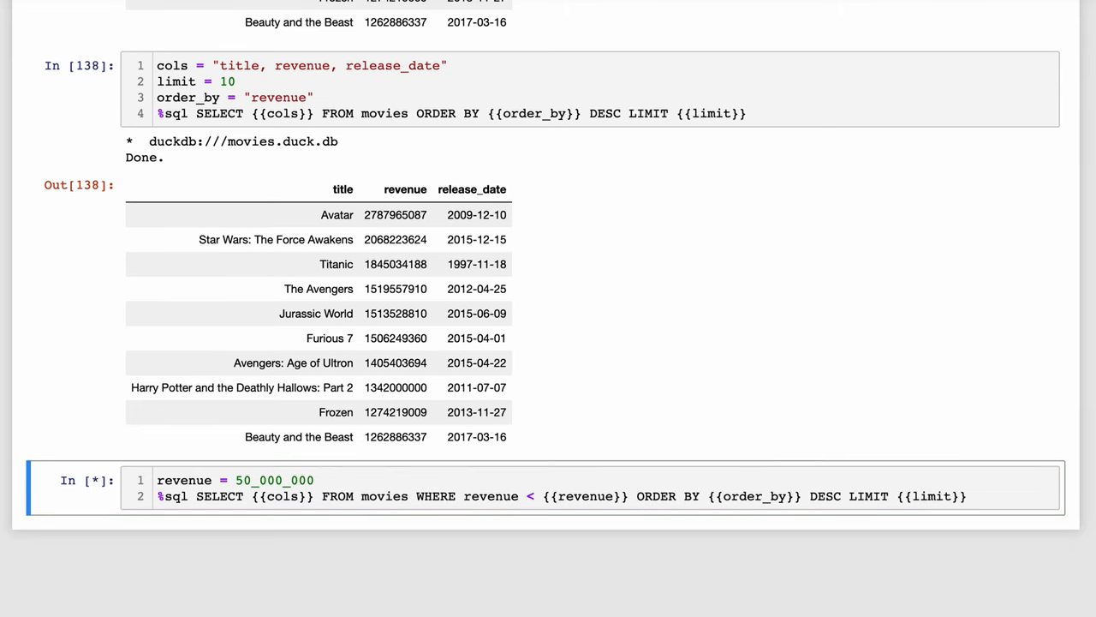
{"action": "type", "text": "%sqlplot histogram \\"}
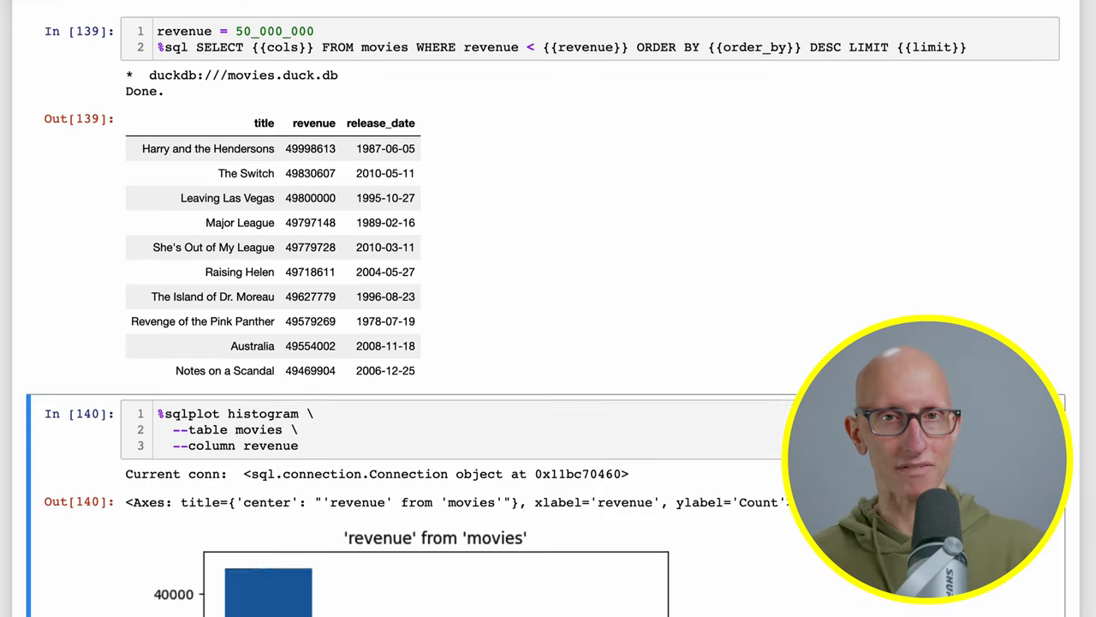
{"action": "scroll", "scroll_direction": "down", "scroll_amount": 3}
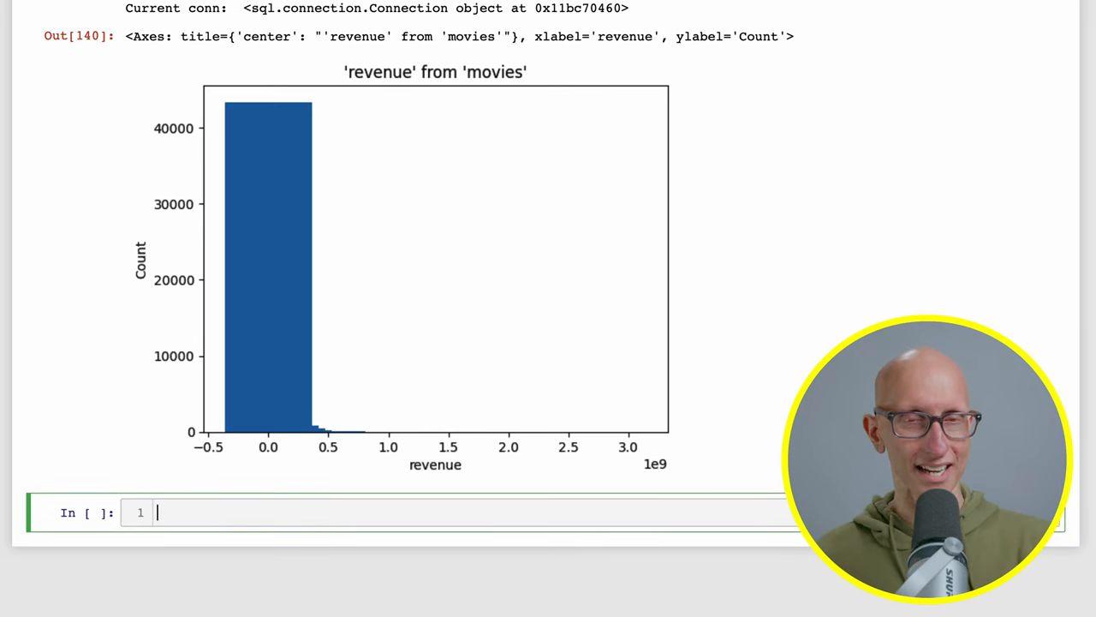
{"action": "type", "text": "%%sql --save movieRevenu"}
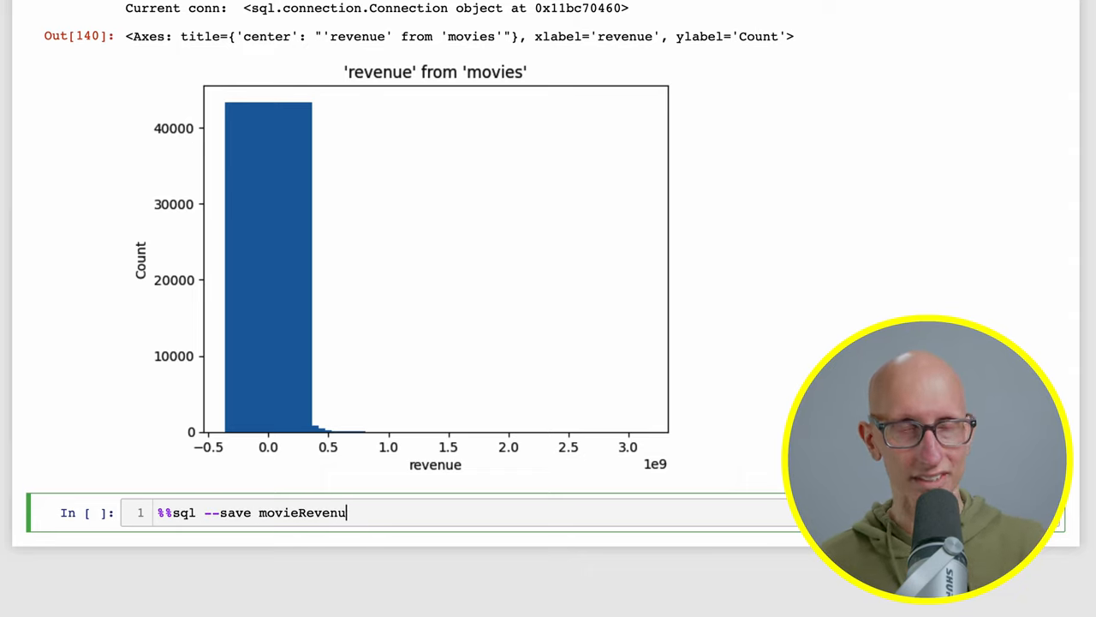
{"action": "type", "text": "eFiltered --n"}
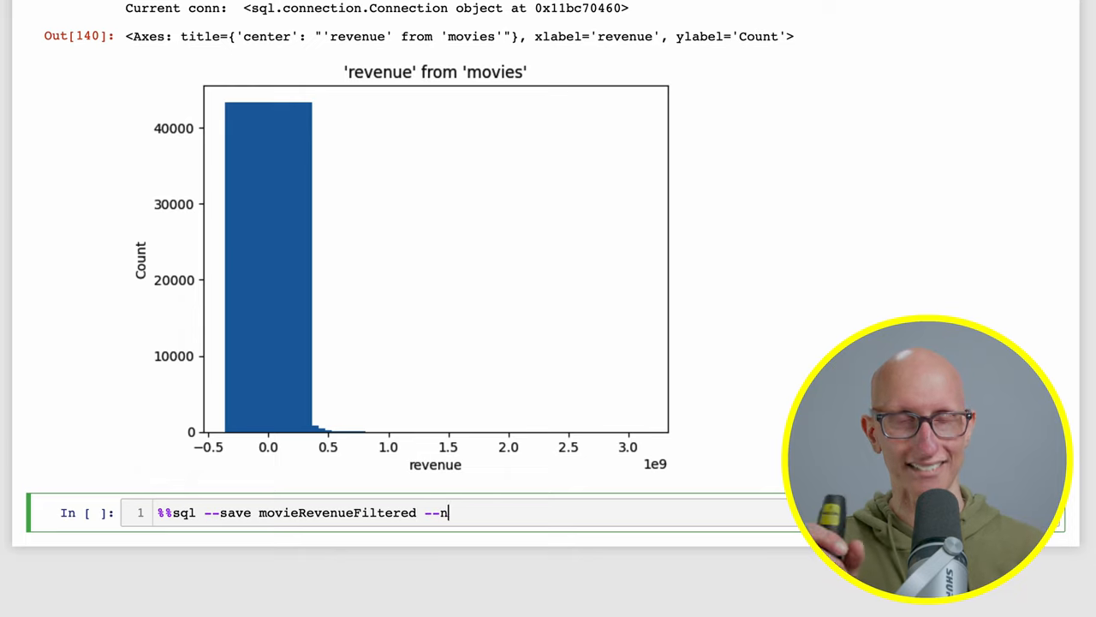
{"action": "type", "text": "o-execute"}
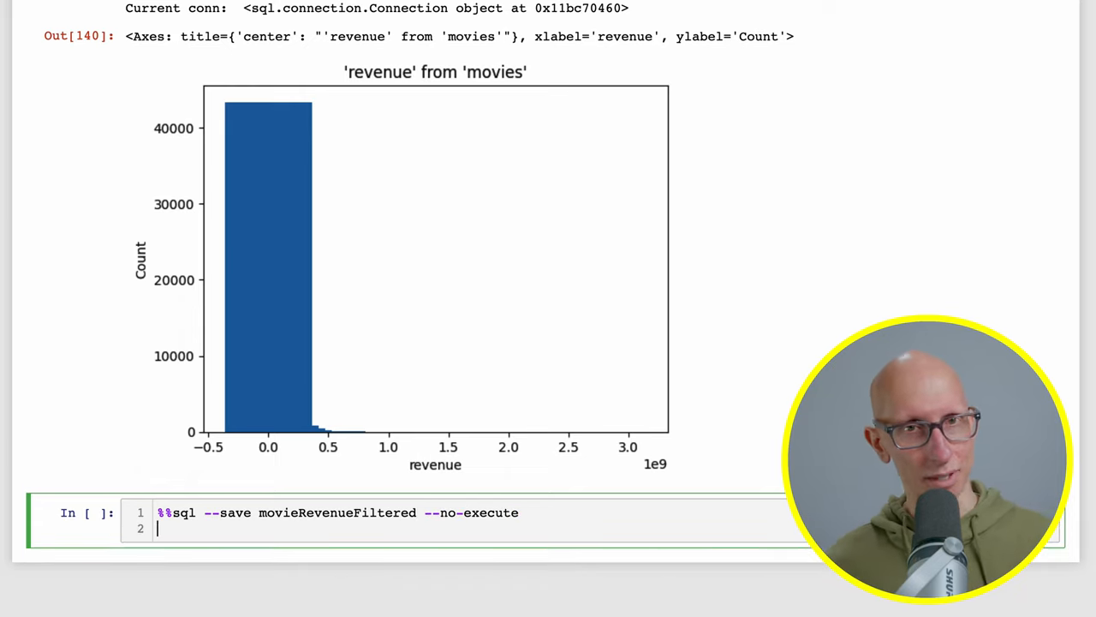
{"action": "type", "text": "SELECT title, revenue"}
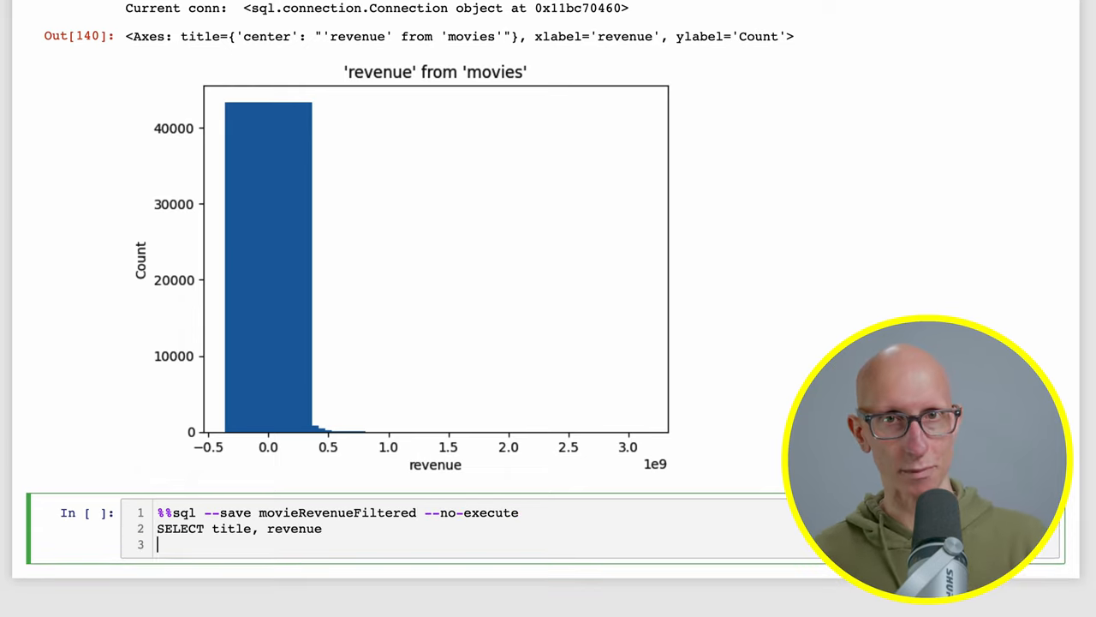
{"action": "type", "text": "FROM movies"}
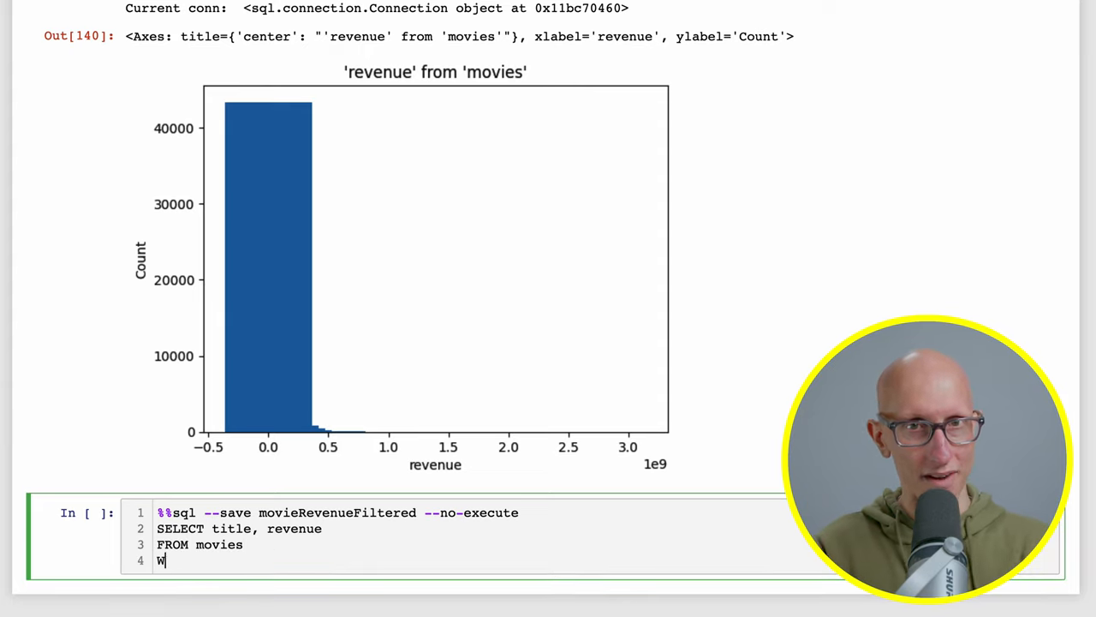
{"action": "type", "text": "HERE revenue > ("}
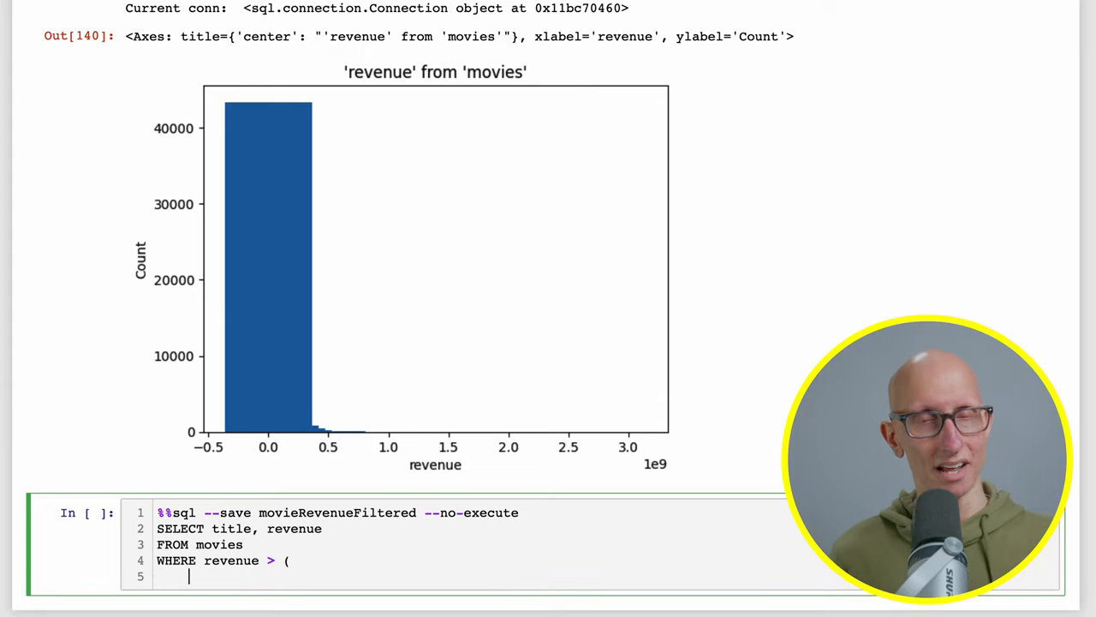
{"action": "type", "text": "select quantile_disc(revenue, 0.9)"}
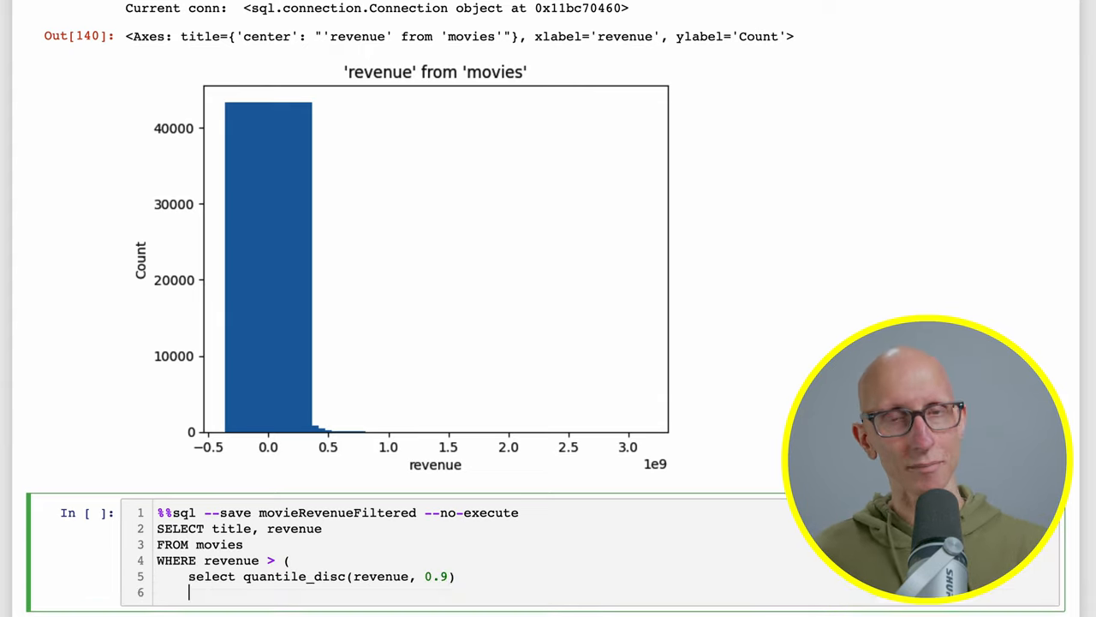
{"action": "type", "text": "from movies"}
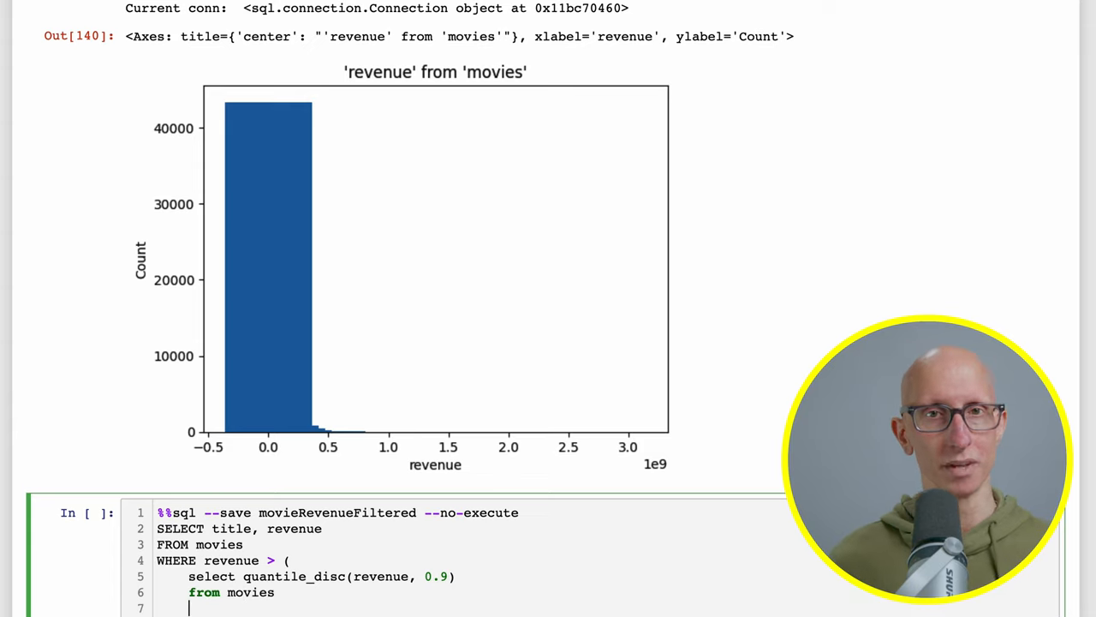
{"action": "type", "text": "order by revenue"}
{"action": "type", "text": "%sqlplot histogram \\"}
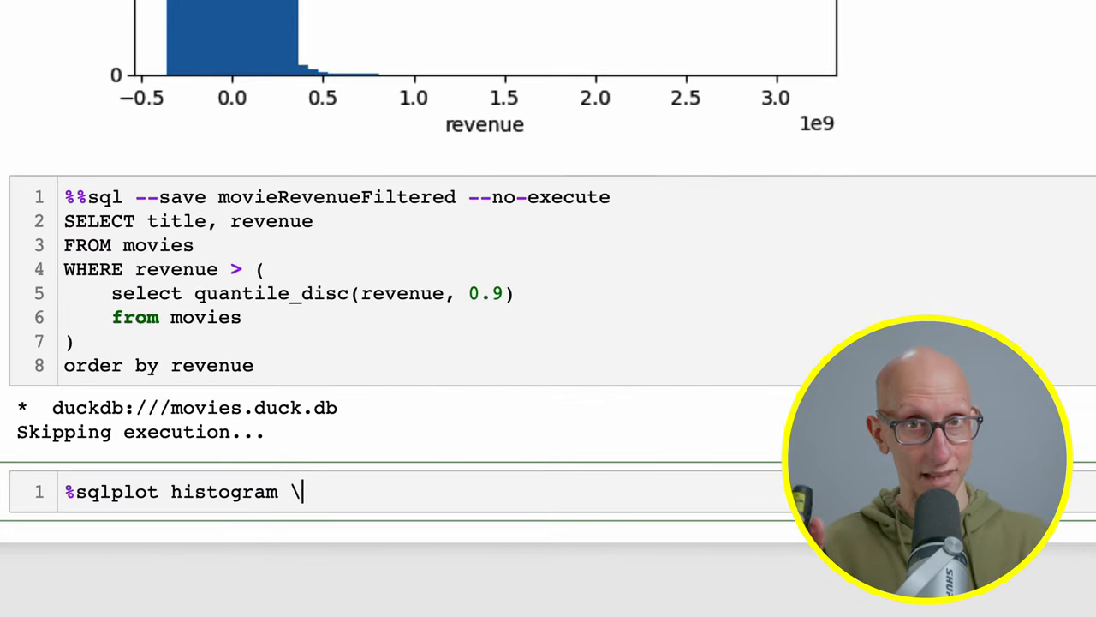
{"action": "type", "text": "--with movieRevenueFiltered \\"}
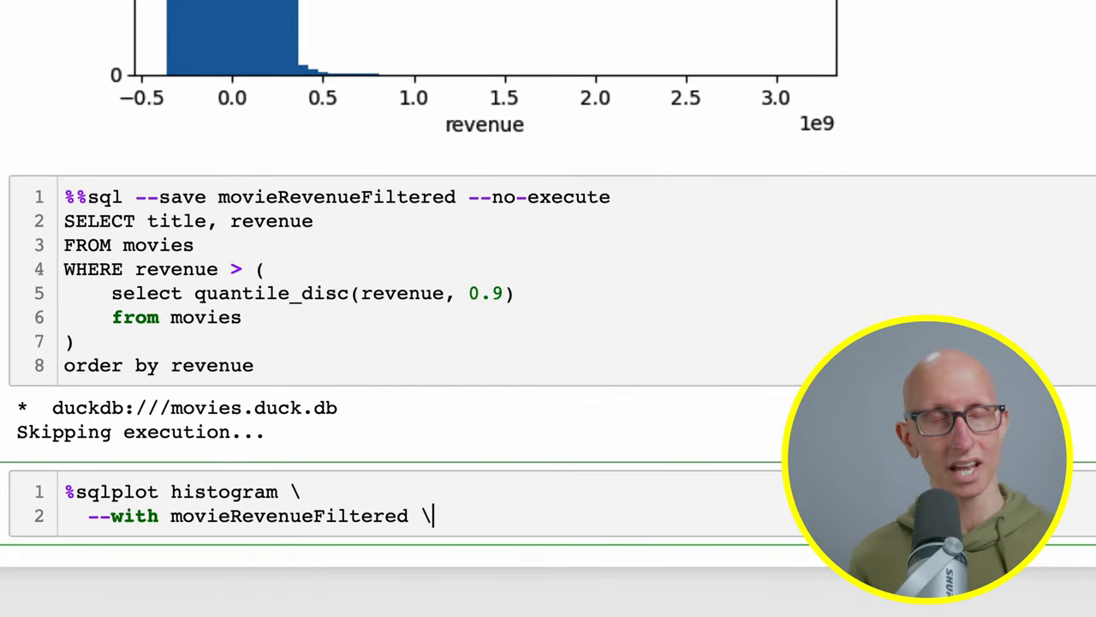
{"action": "type", "text": "--table movieRevenueFiltered"}
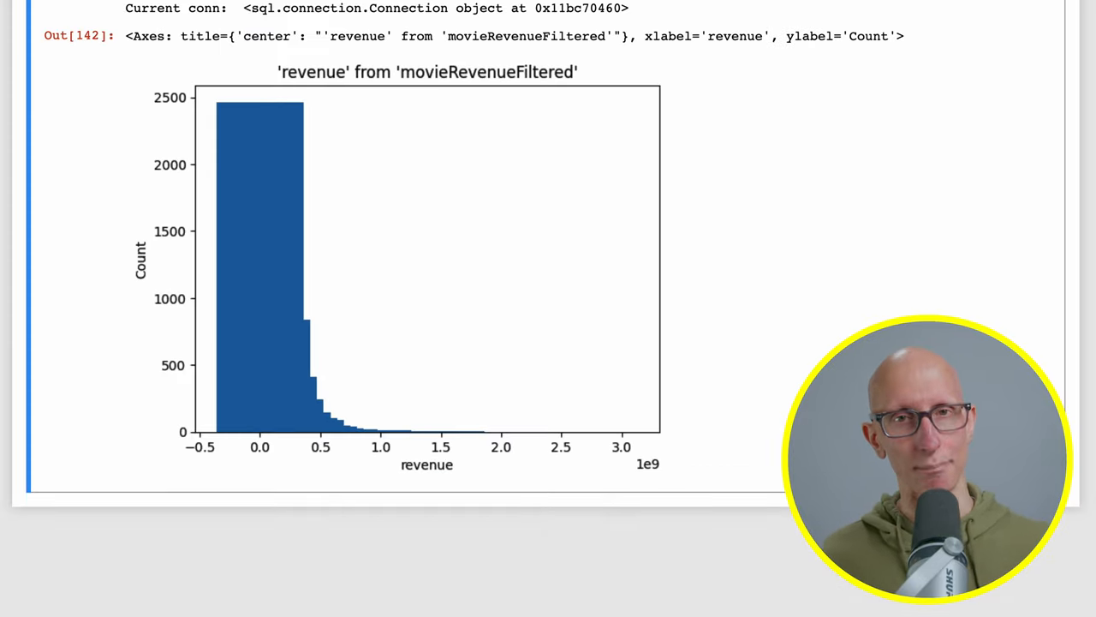
{"action": "type", "text": "%sq"}
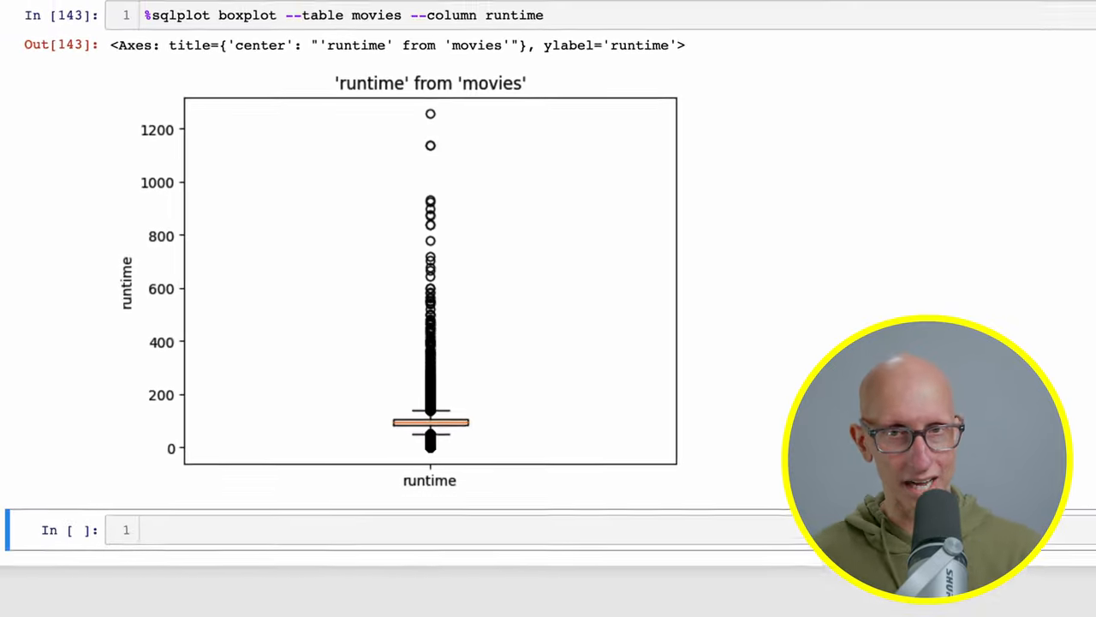
{"action": "type", "text": "%%sql --save moviesAve --no-execute"}
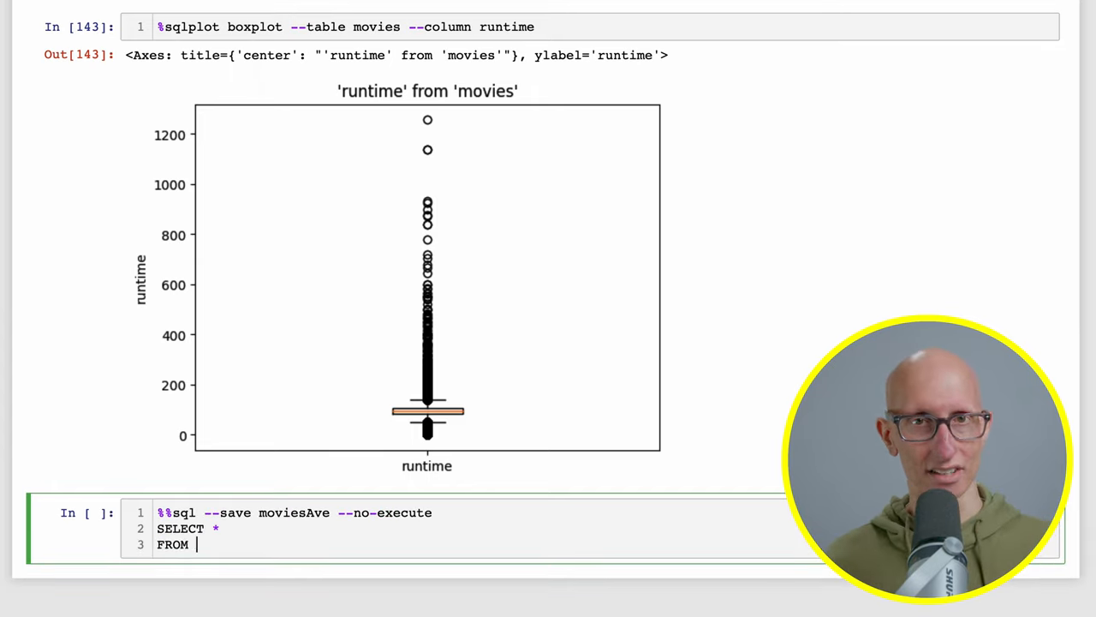
{"action": "type", "text": "movies"}
{"action": "type", "text": "(select quant"}
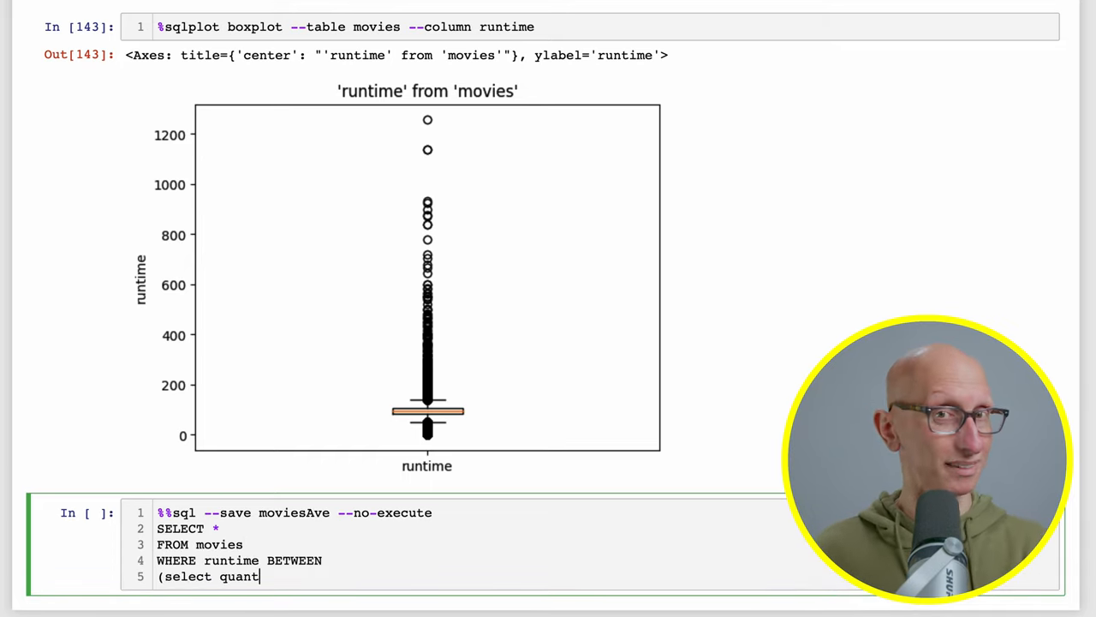
{"action": "type", "text": "ile_disc(runtime, 0.1) from movies)"}
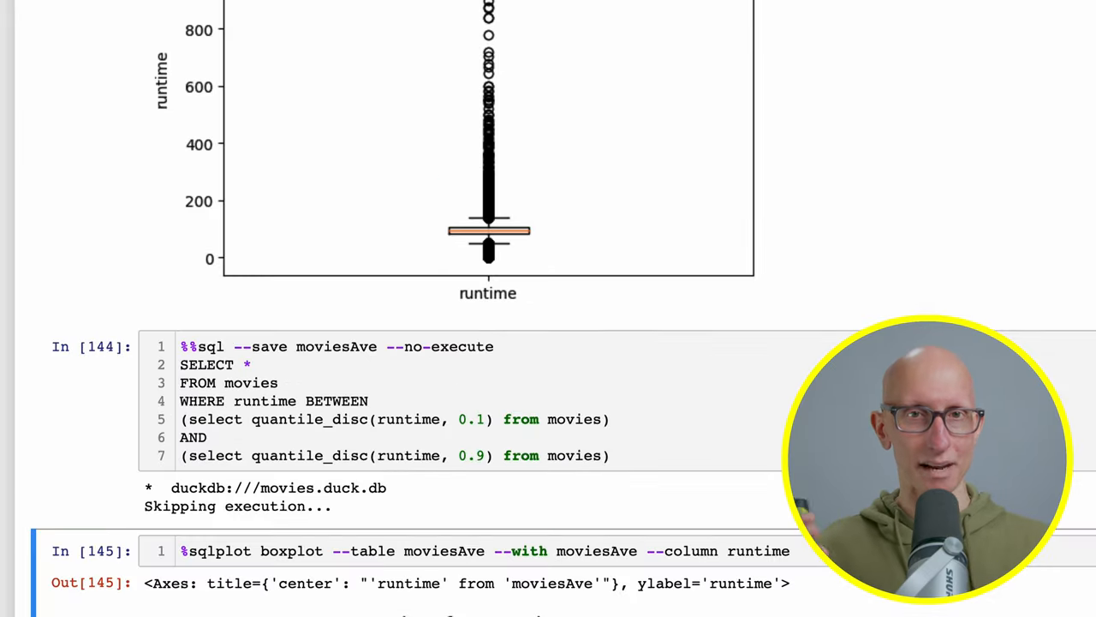
{"action": "scroll", "scroll_direction": "down", "scroll_amount": 3}
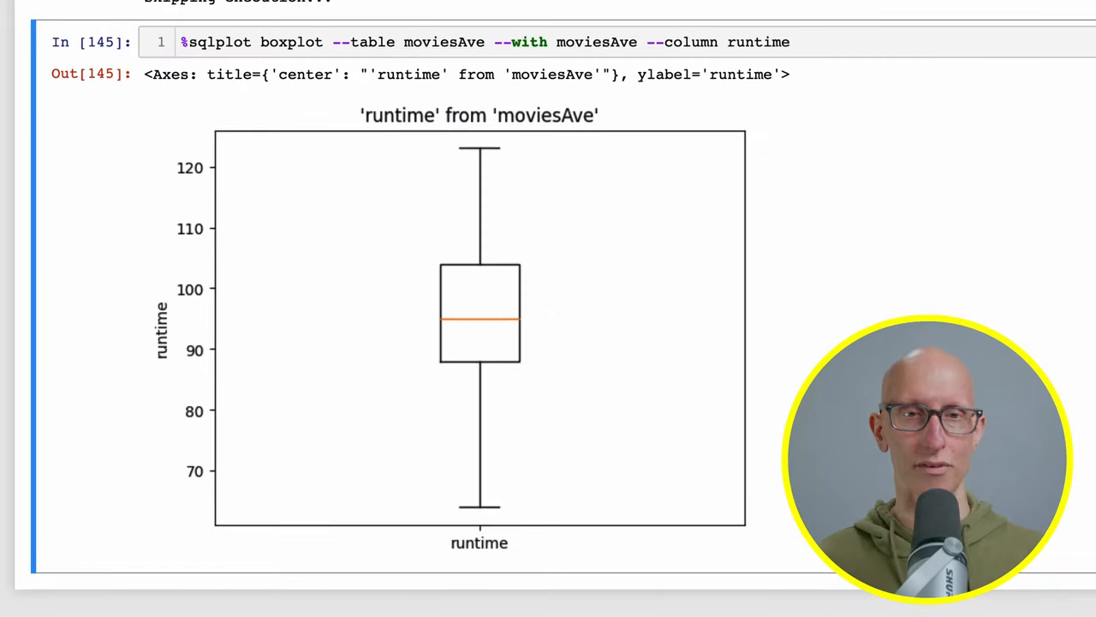